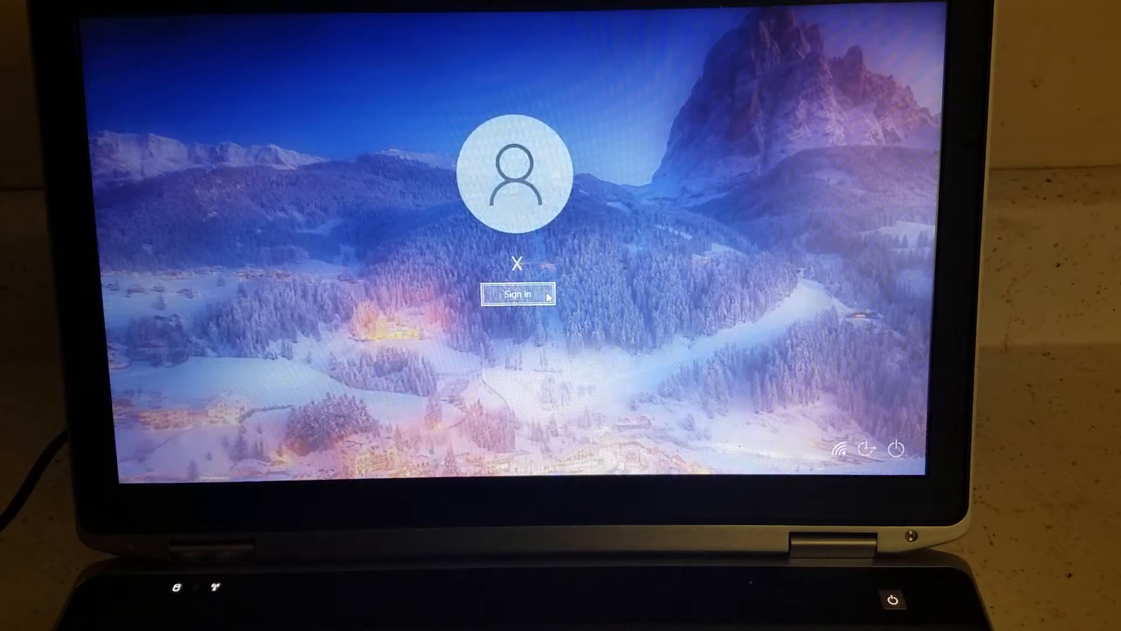
# Sign in from the lock screen to reach the Windows 10 desktop.
pyautogui.click(517, 294)
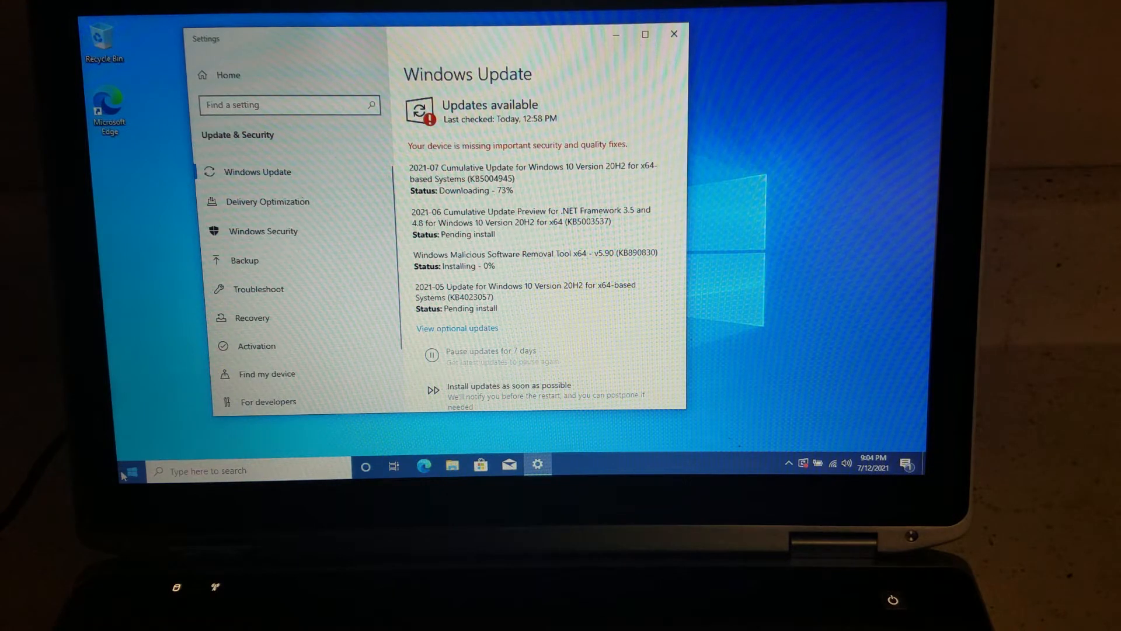
# Bring up the Win+X system shortcuts menu from the Start button.
pyautogui.rightClick(127, 473)
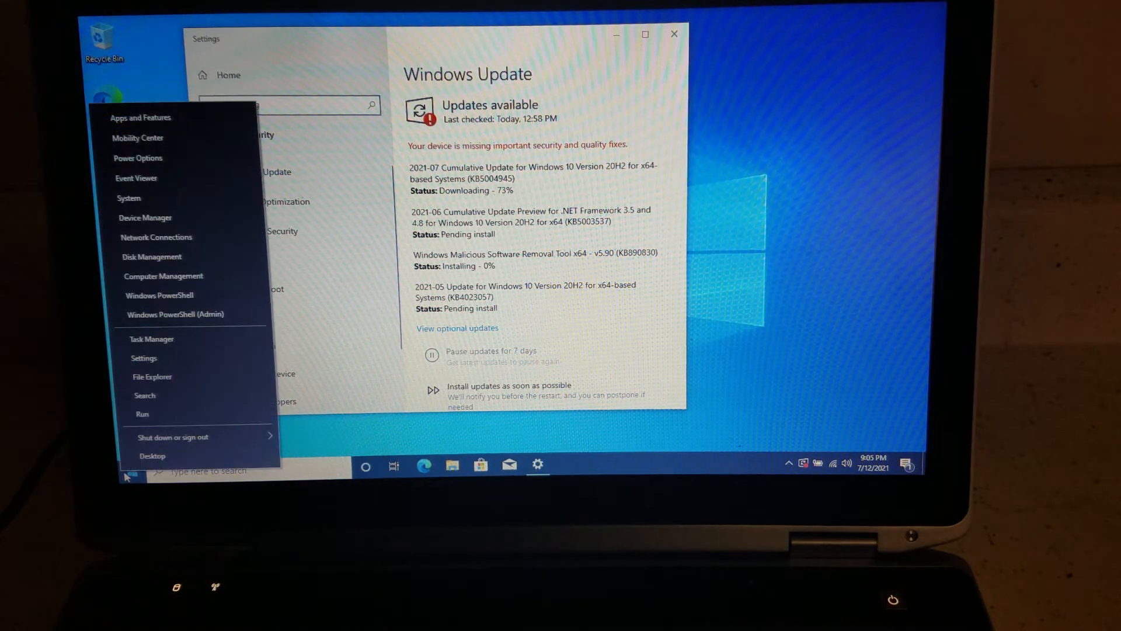
pyautogui.moveTo(138, 206)
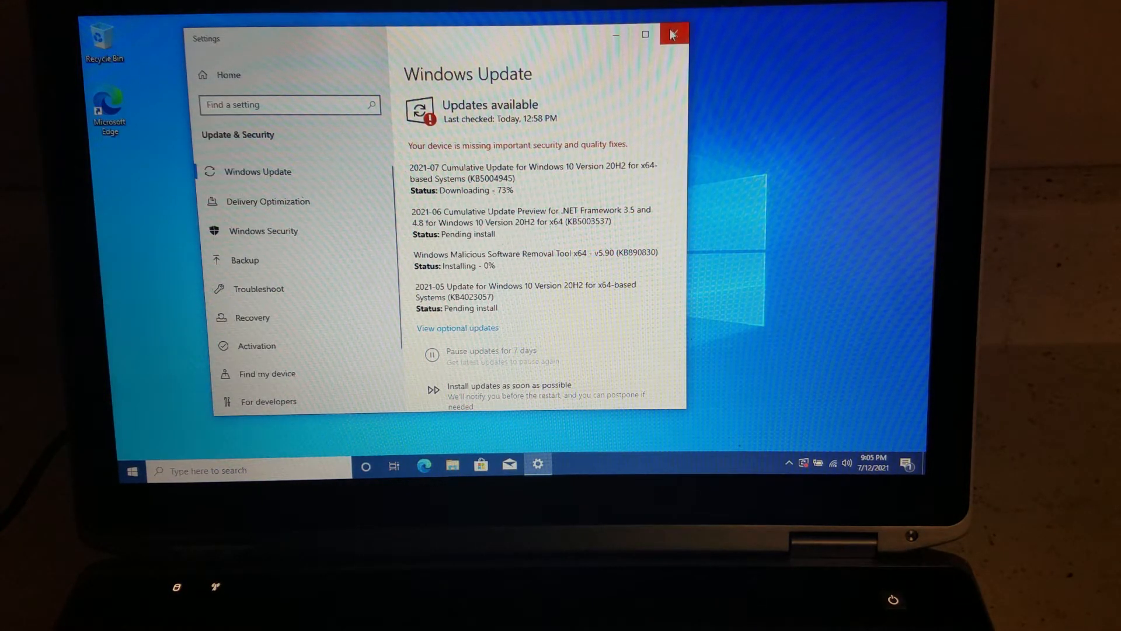
pyautogui.moveTo(673, 34)
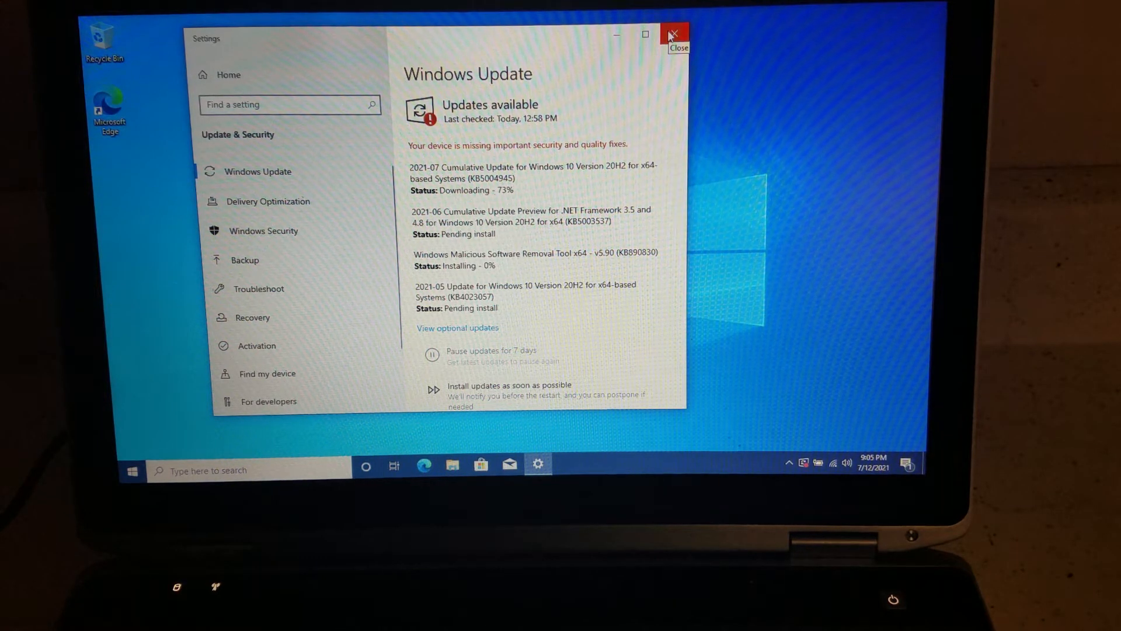
pyautogui.moveTo(626, 34)
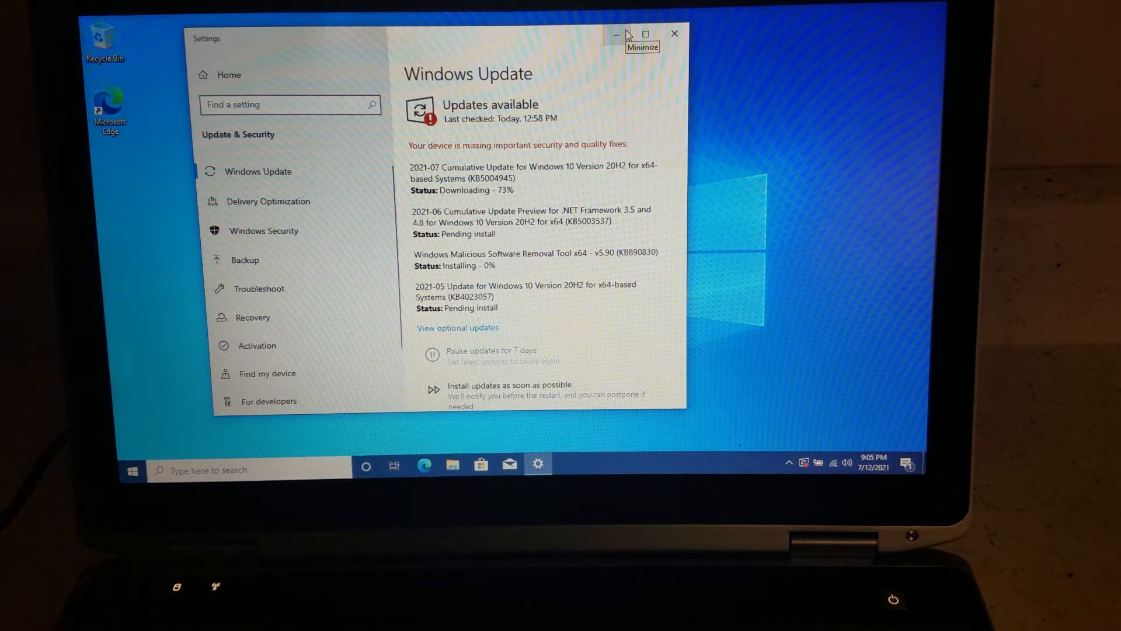
pyautogui.moveTo(626, 34)
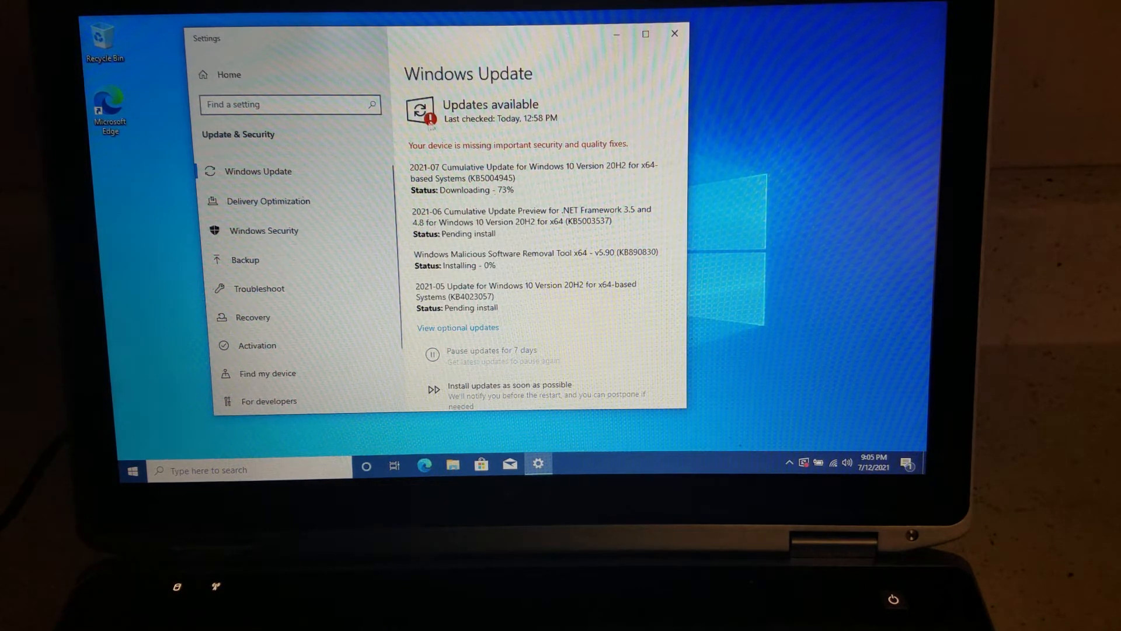
pyautogui.moveTo(132, 470)
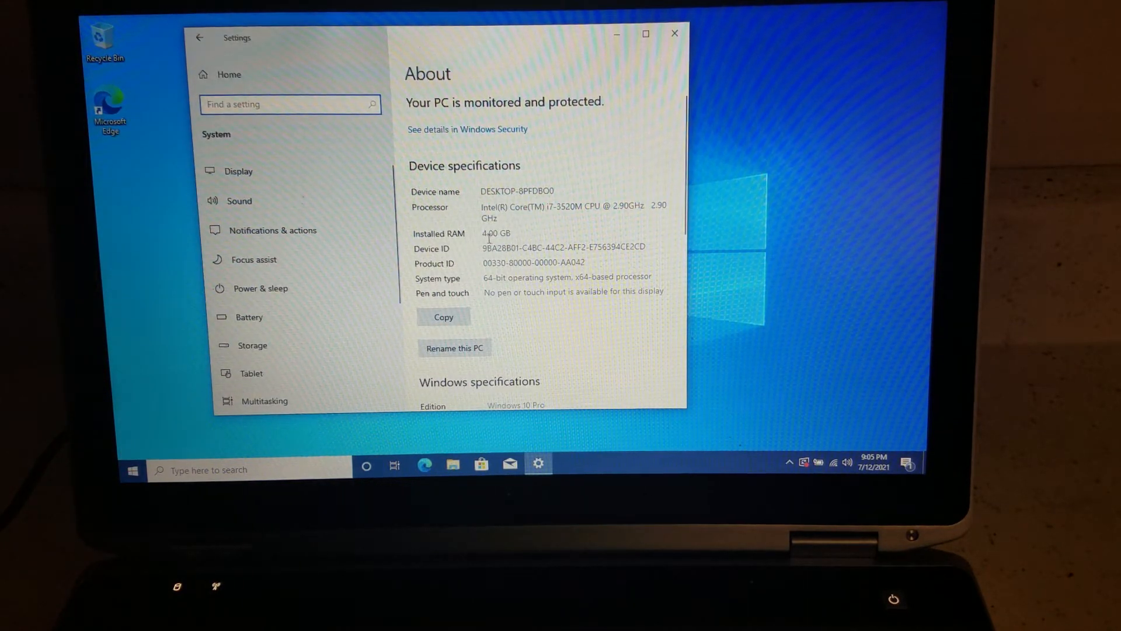
pyautogui.moveTo(479, 239)
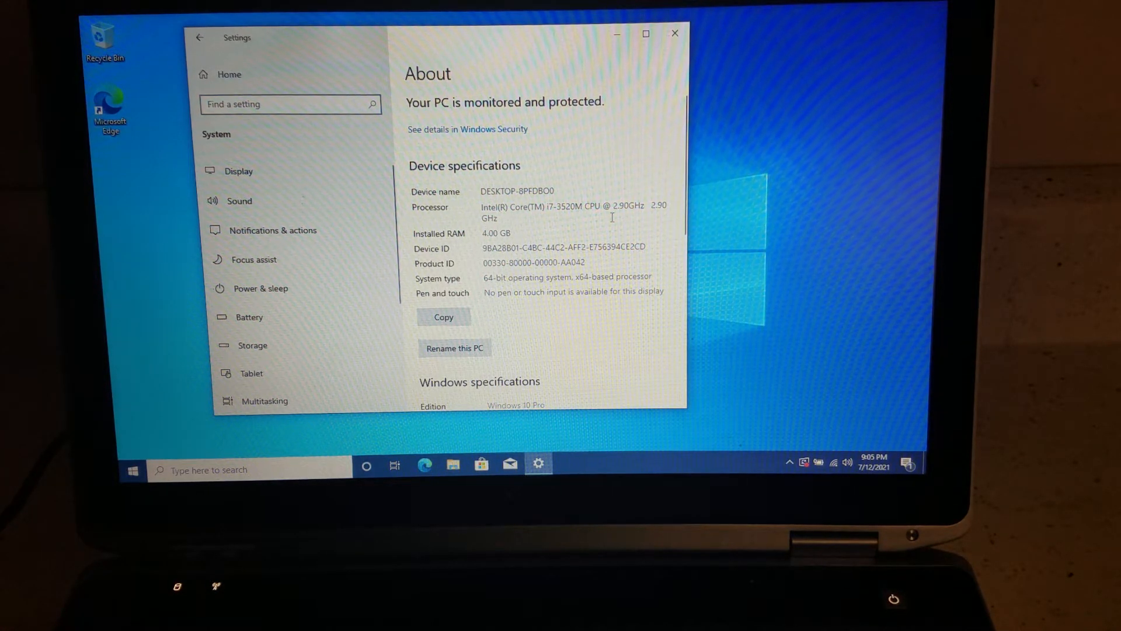
# Shut down the laptop via Shut down or sign out > Shut down in the Win+X menu.
pyautogui.rightClick(132, 470)
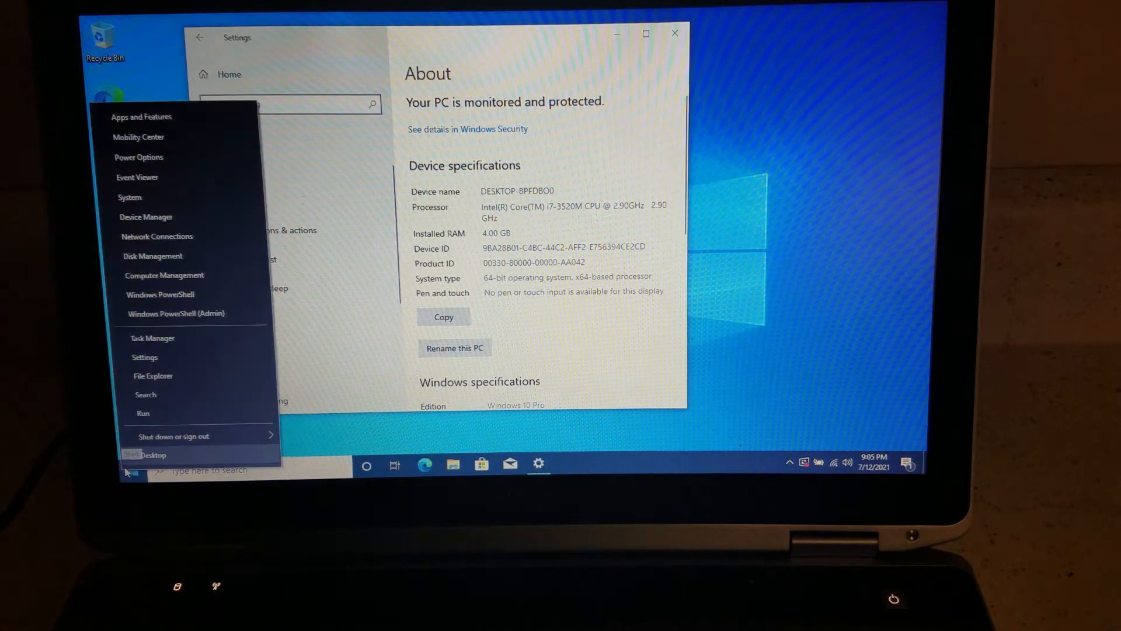
pyautogui.click(143, 413)
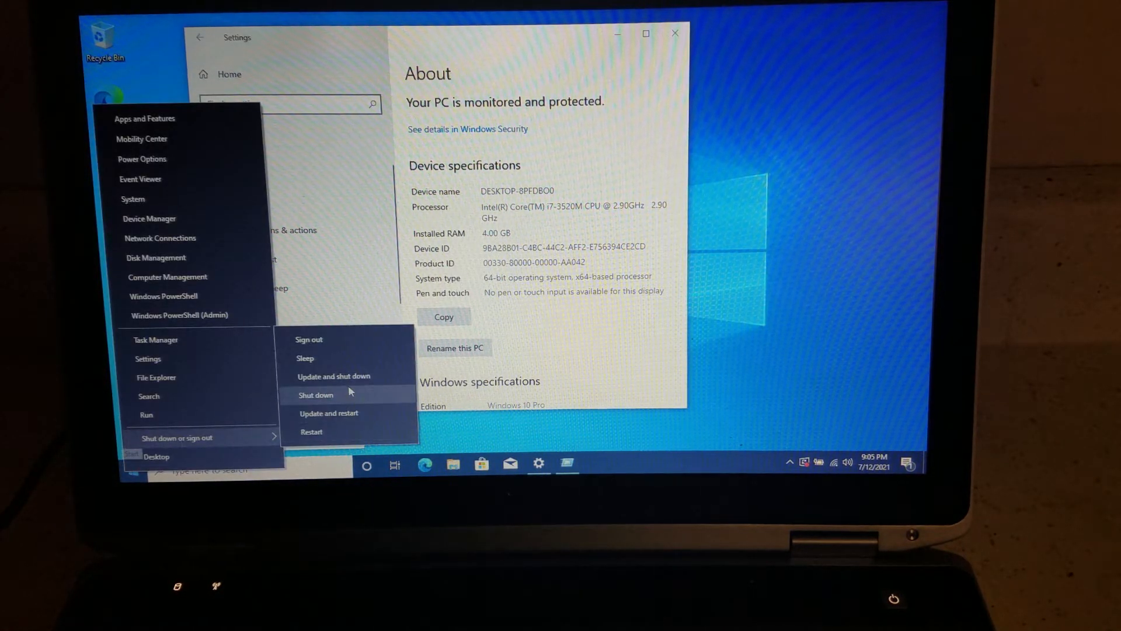
pyautogui.click(315, 394)
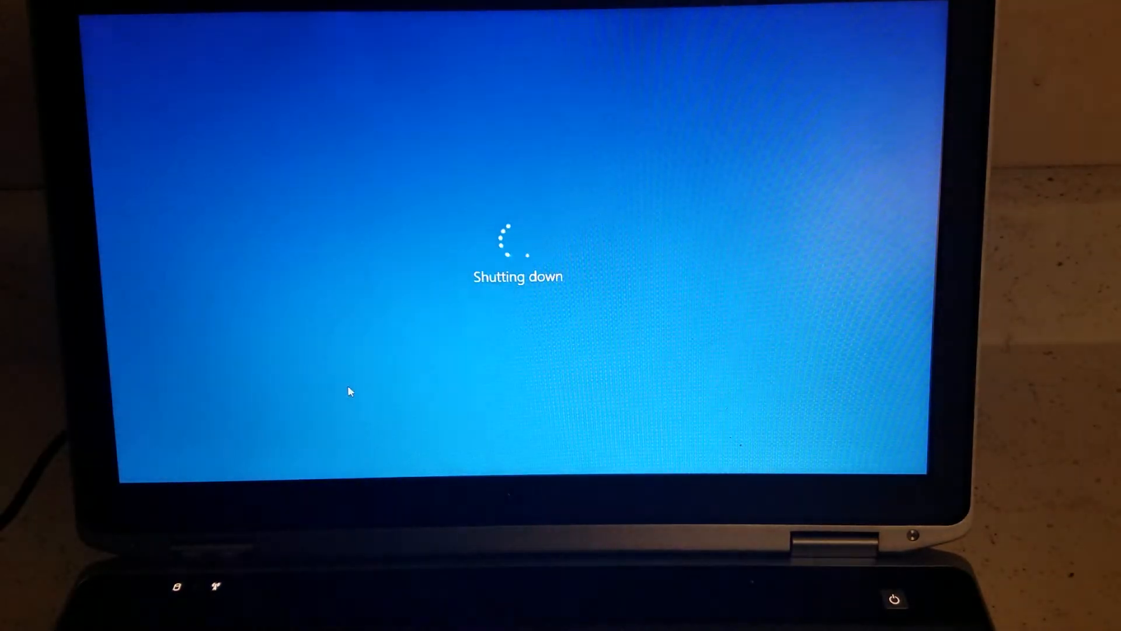